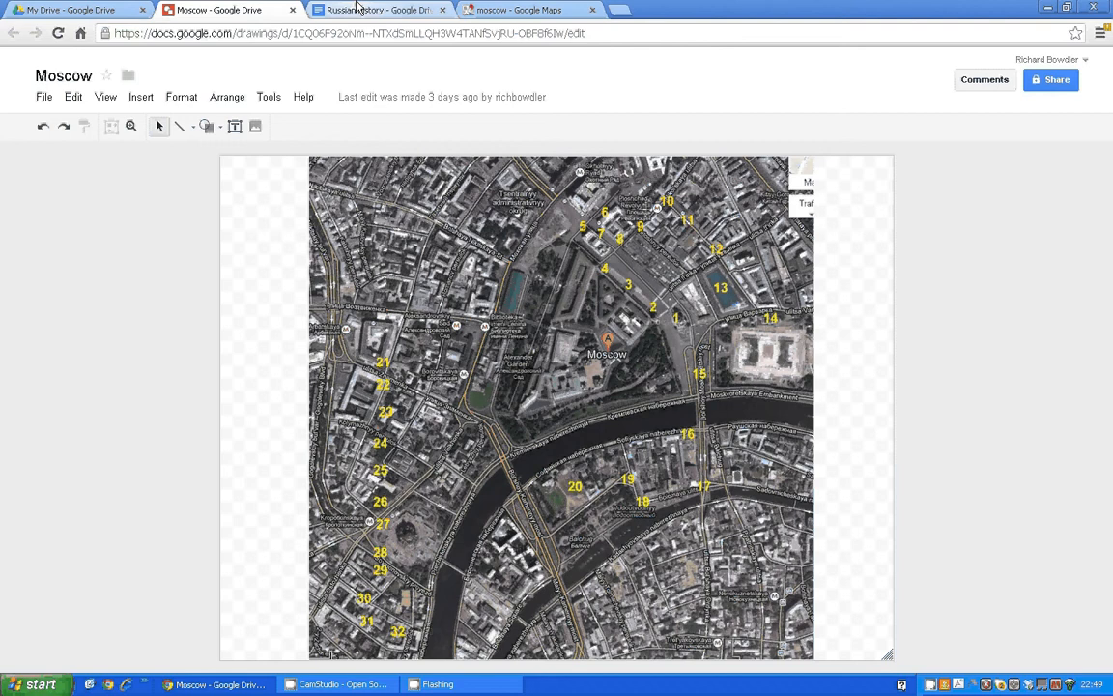
# - From the Russian history doc, follow its link to the History of Russia Wikipedia article
pyautogui.click(377, 9)
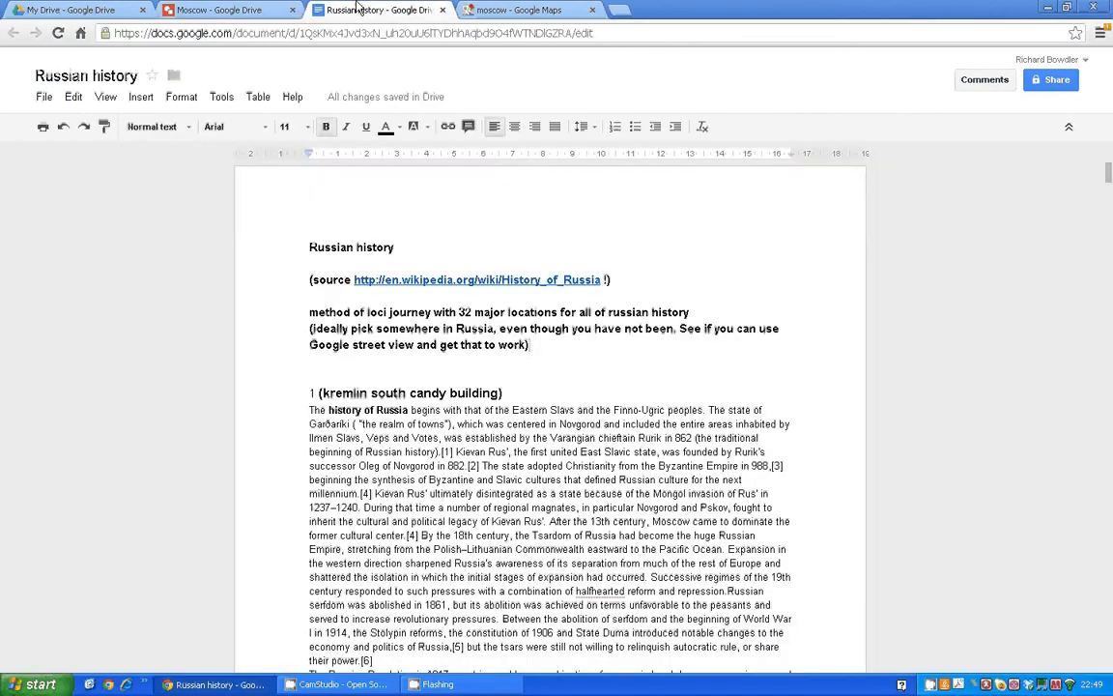
pyautogui.click(478, 280)
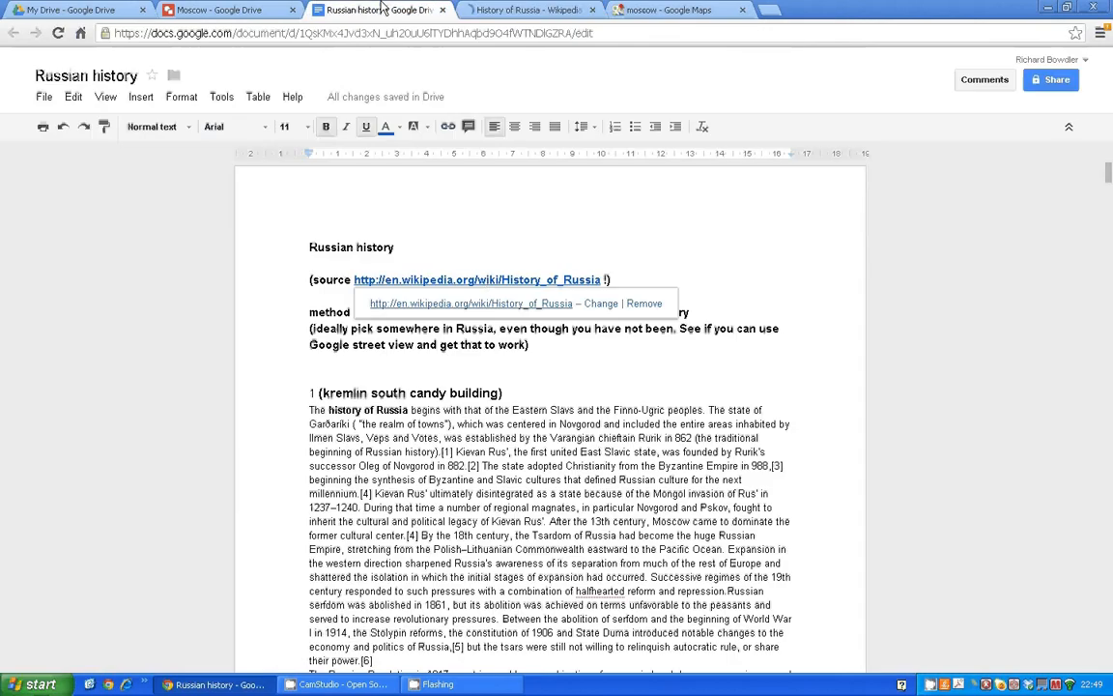
pyautogui.click(486, 279)
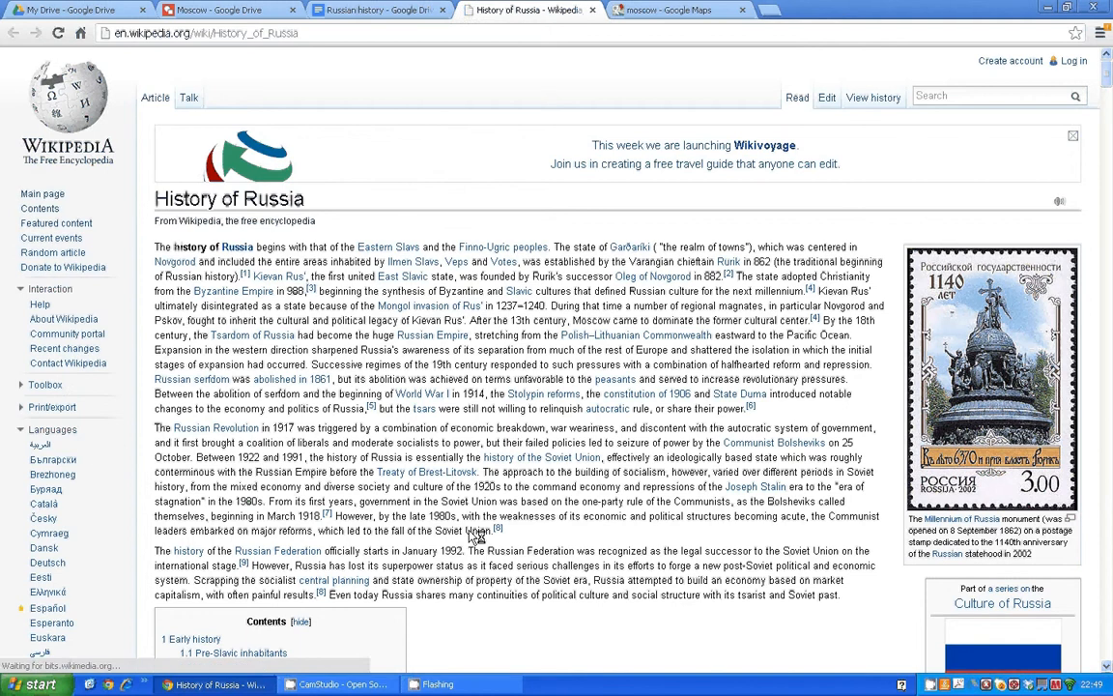
# - Leave the Wikipedia tab for the Russian history Google Doc
pyautogui.click(377, 10)
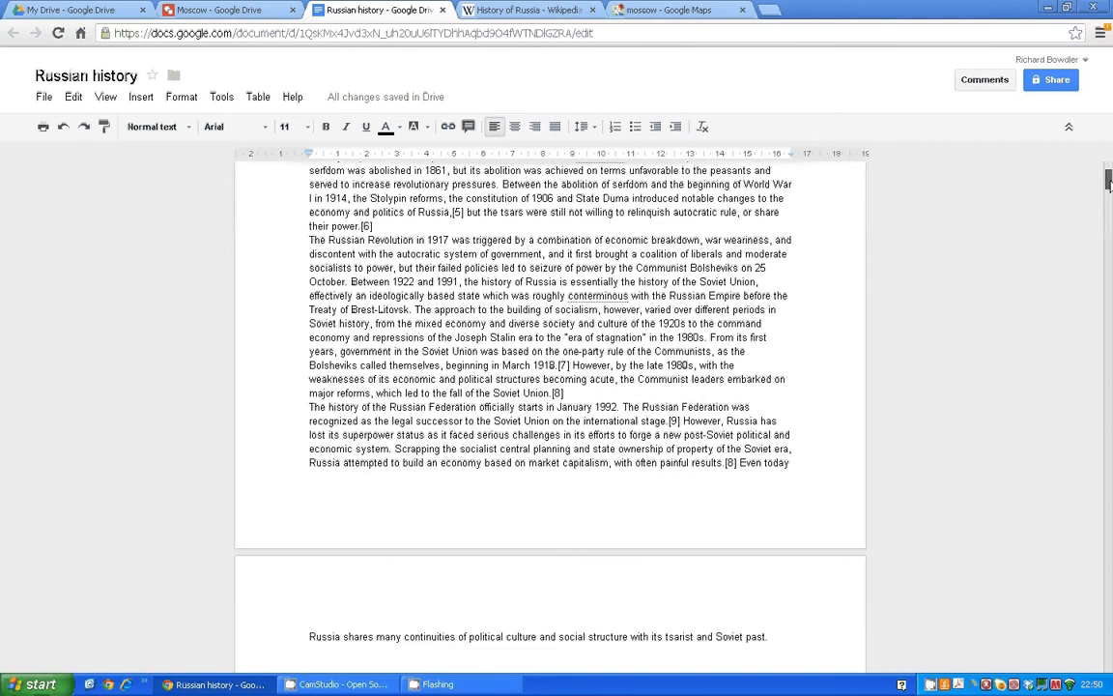
pyautogui.scroll(3)
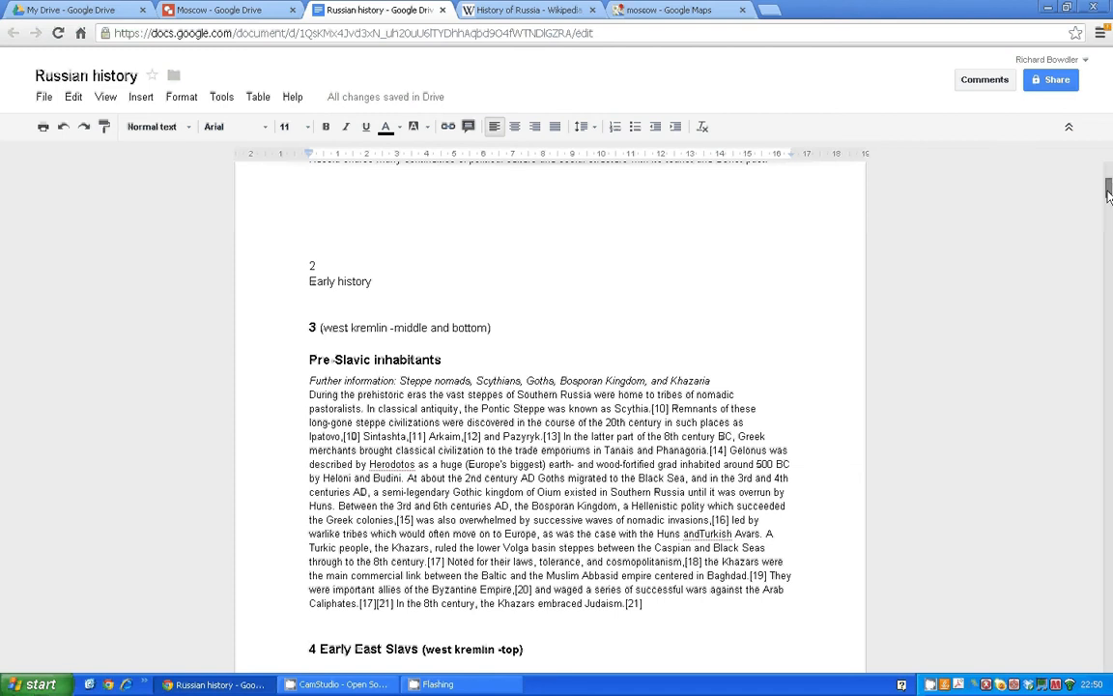
pyautogui.scroll(-3)
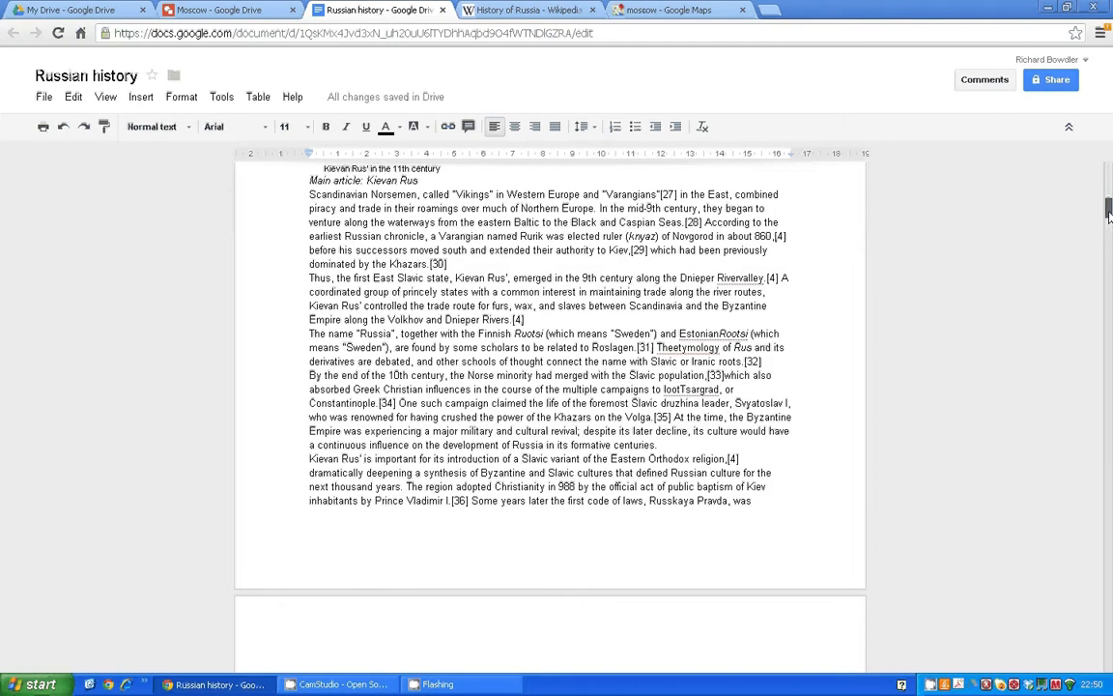
pyautogui.scroll(-3)
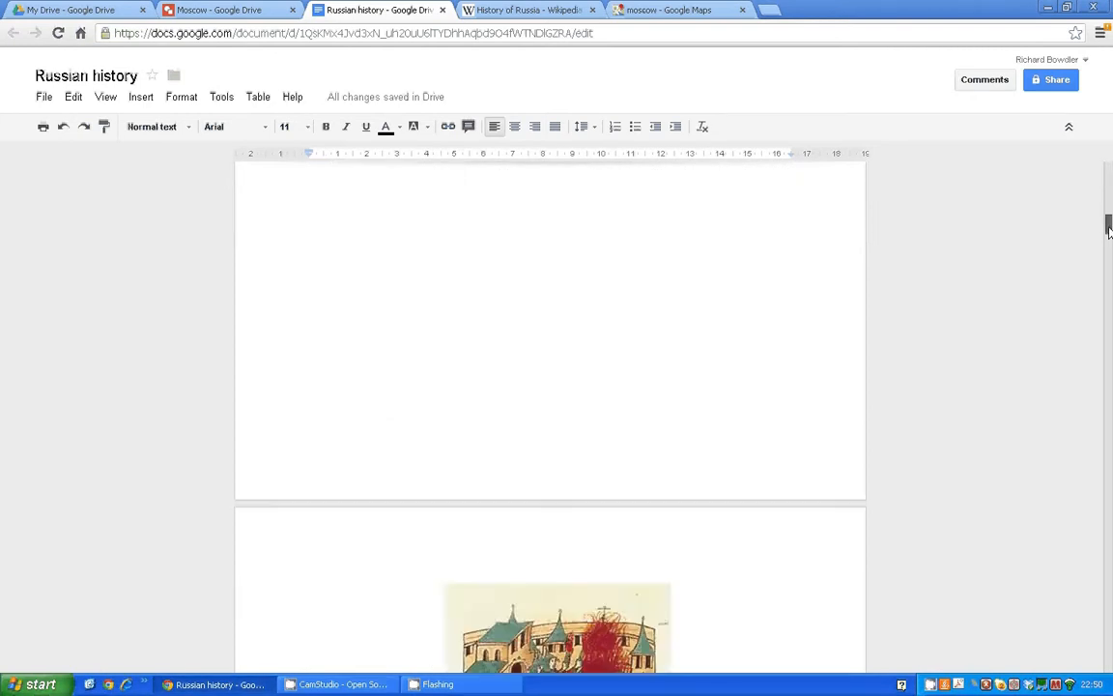
pyautogui.scroll(-3)
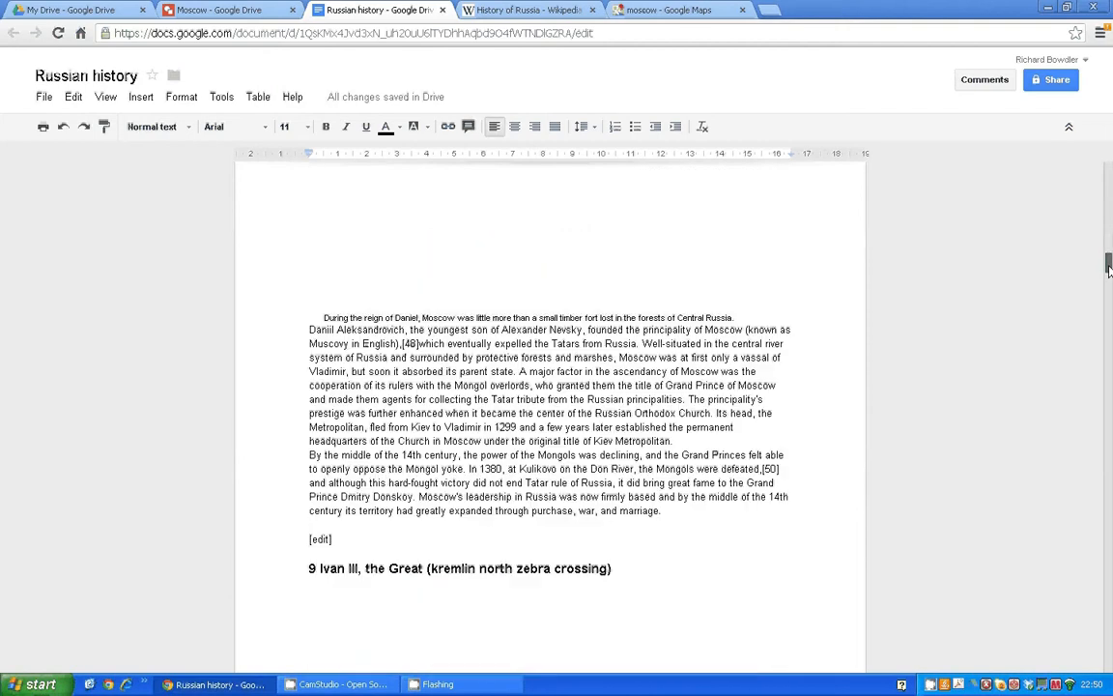
pyautogui.scroll(-3)
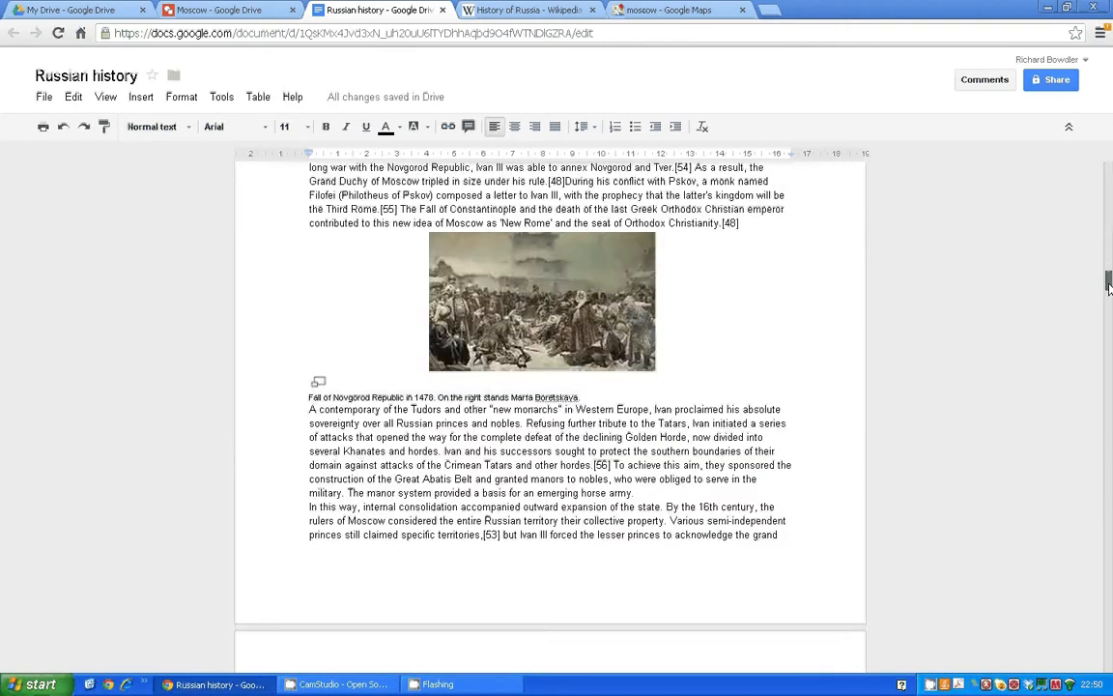
pyautogui.scroll(-3)
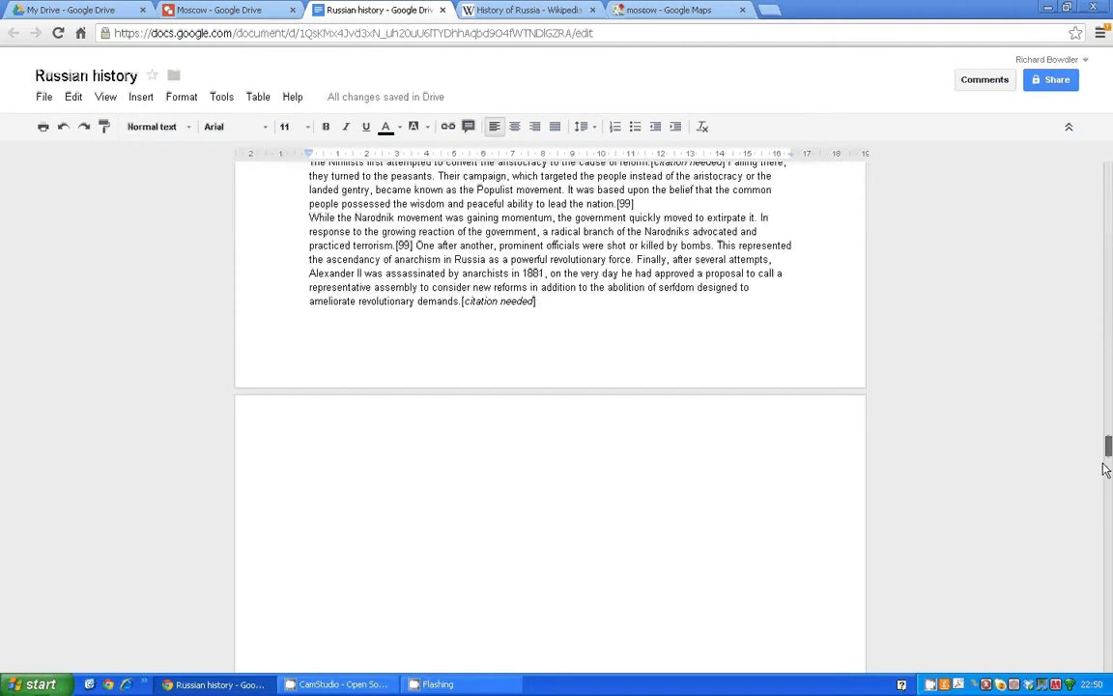
pyautogui.scroll(-3)
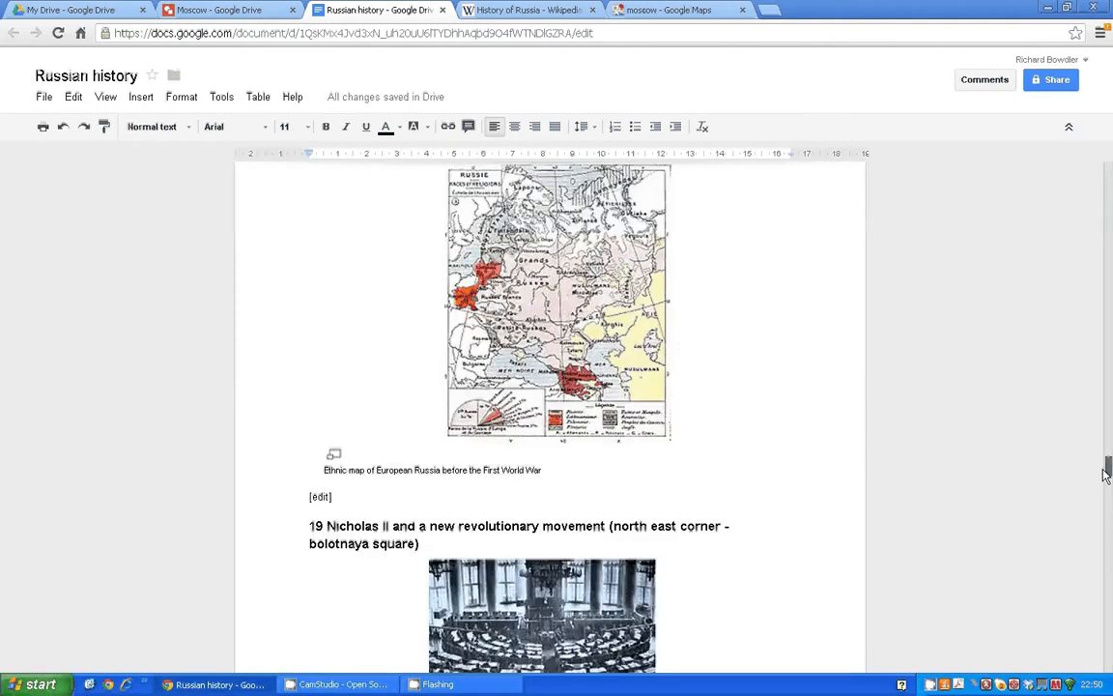
pyautogui.scroll(-3)
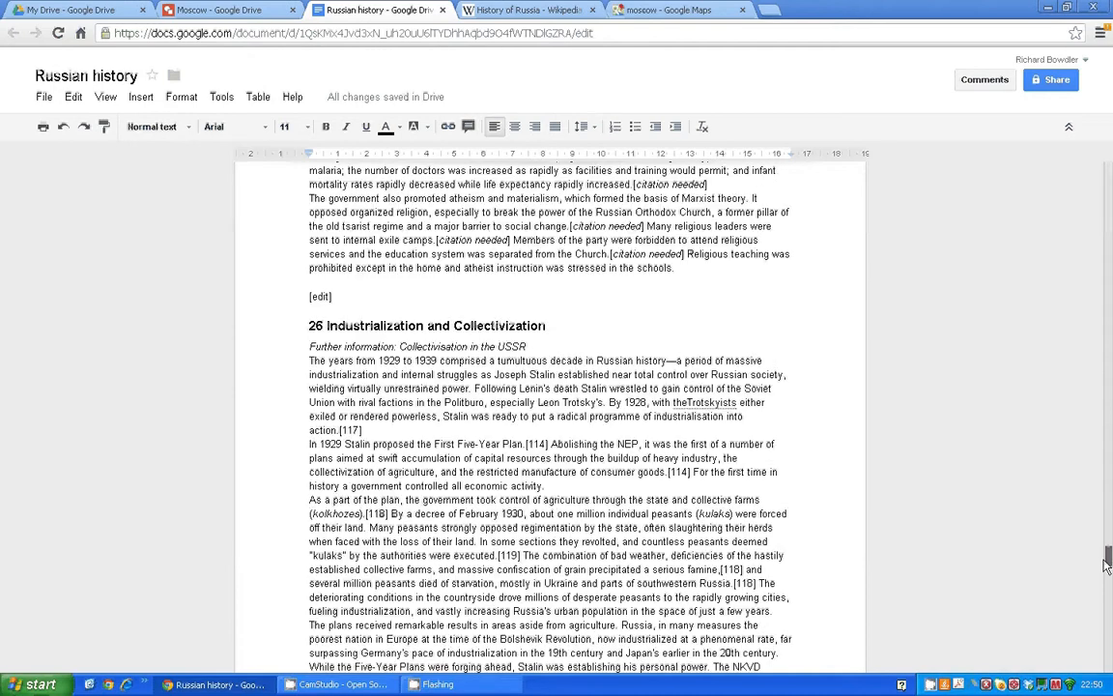
pyautogui.scroll(-3)
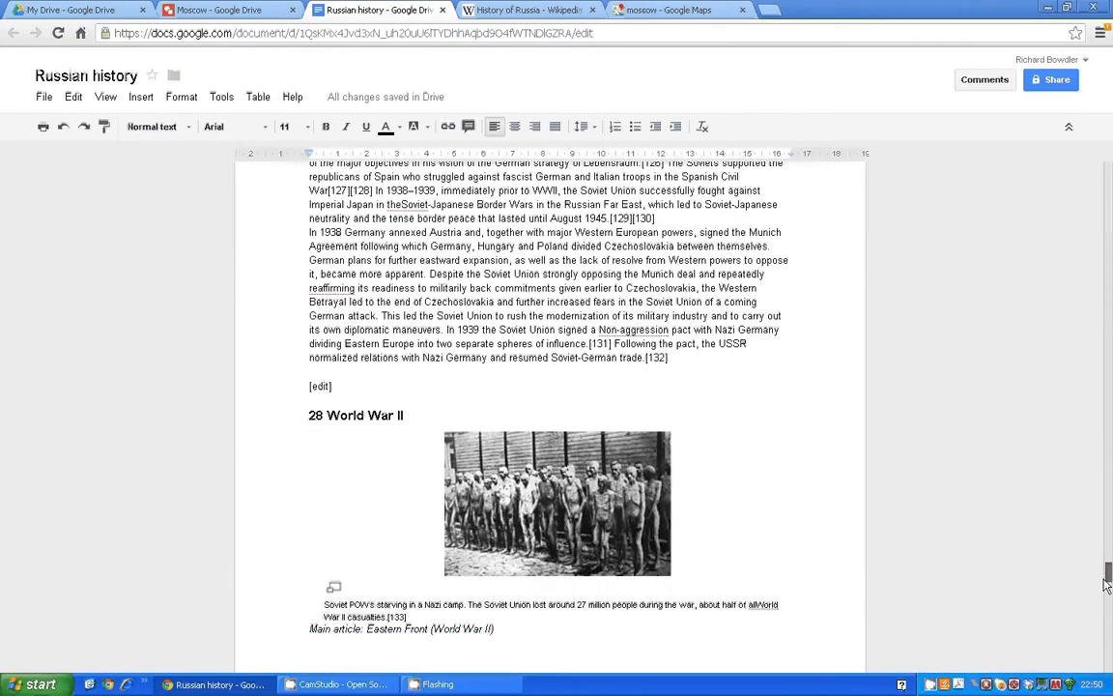
pyautogui.scroll(-3)
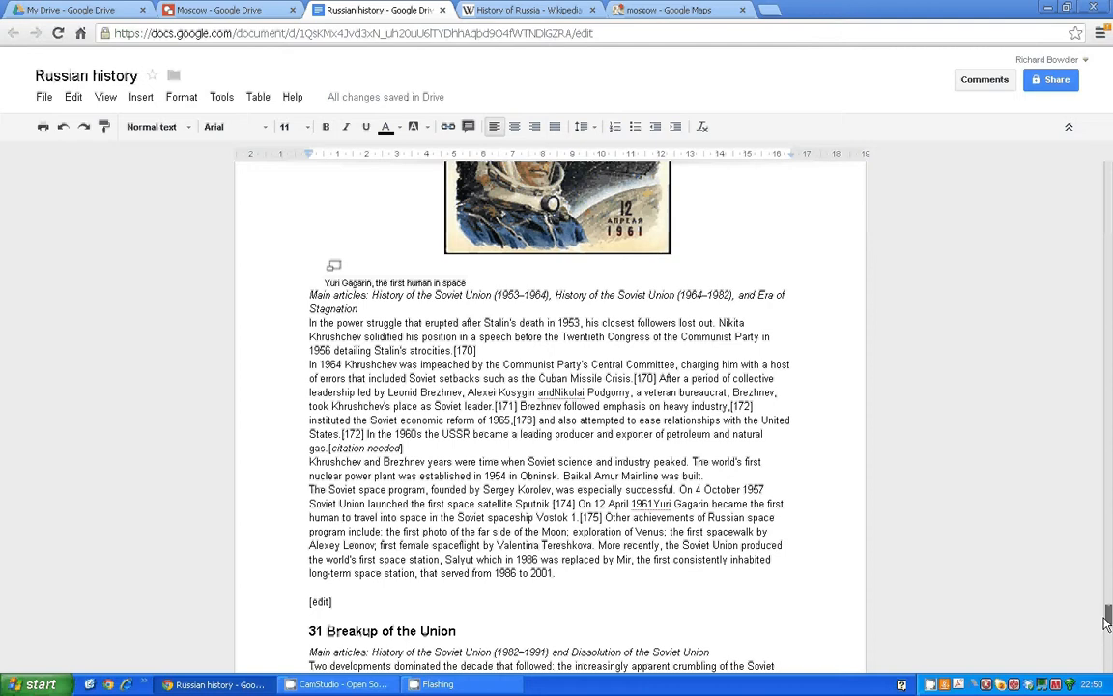
pyautogui.scroll(-3)
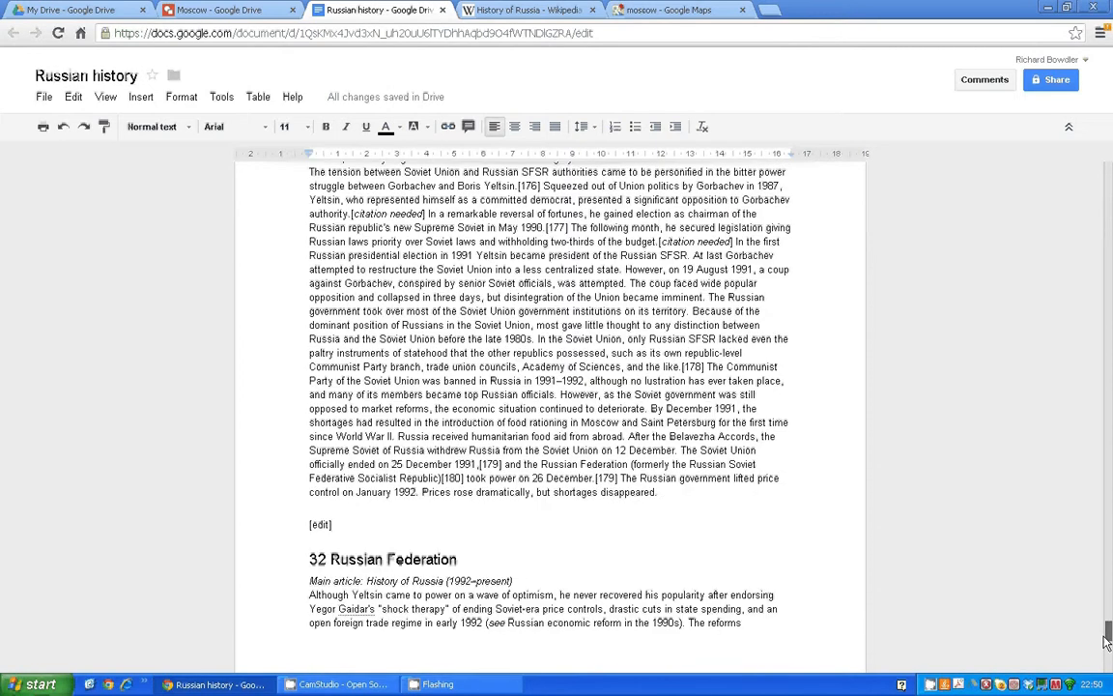
pyautogui.scroll(-3)
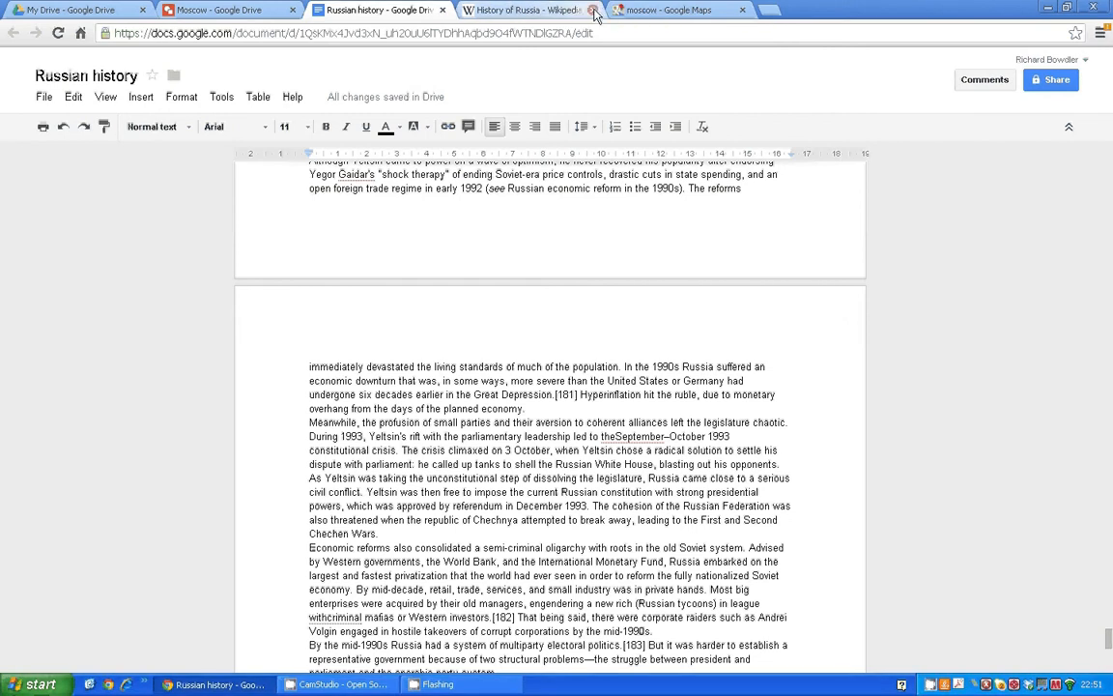
# - Close Wikipedia and zoom the Moscow satellite map in on the Kremlin
pyautogui.click(593, 9)
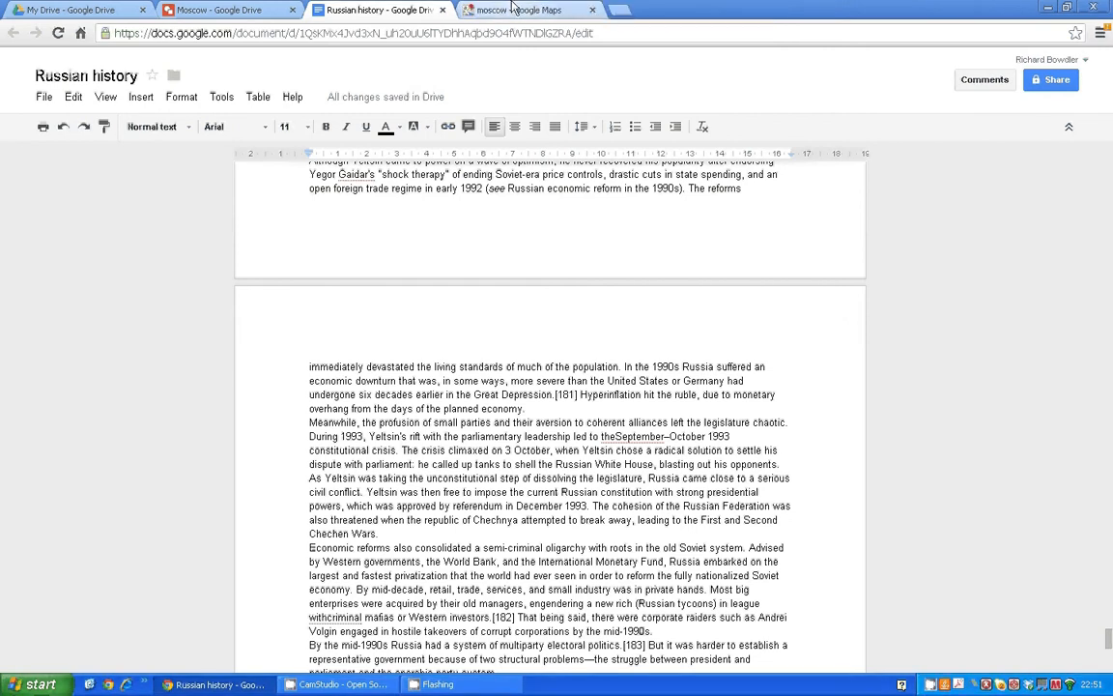
pyautogui.click(522, 10)
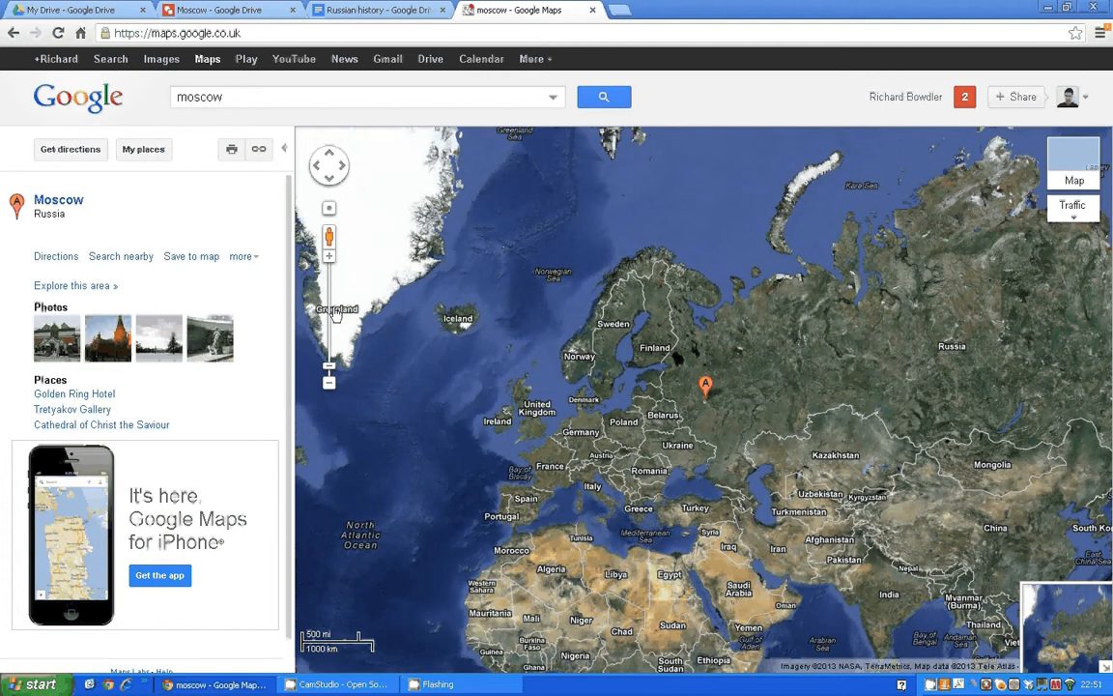
pyautogui.click(329, 366)
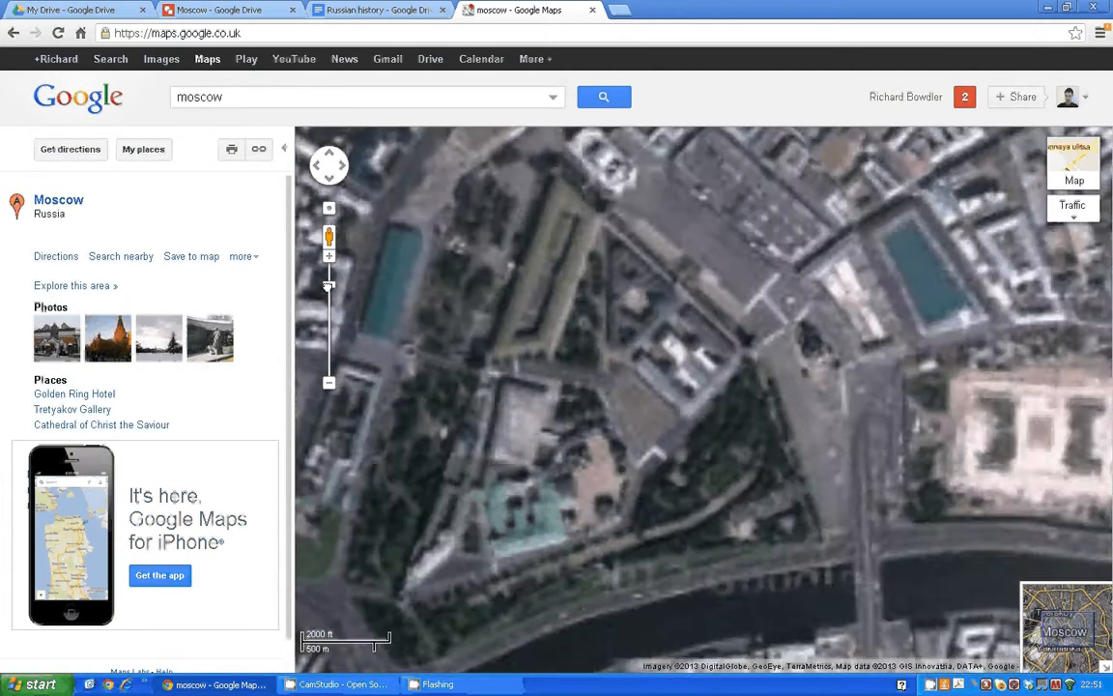
pyautogui.click(329, 255)
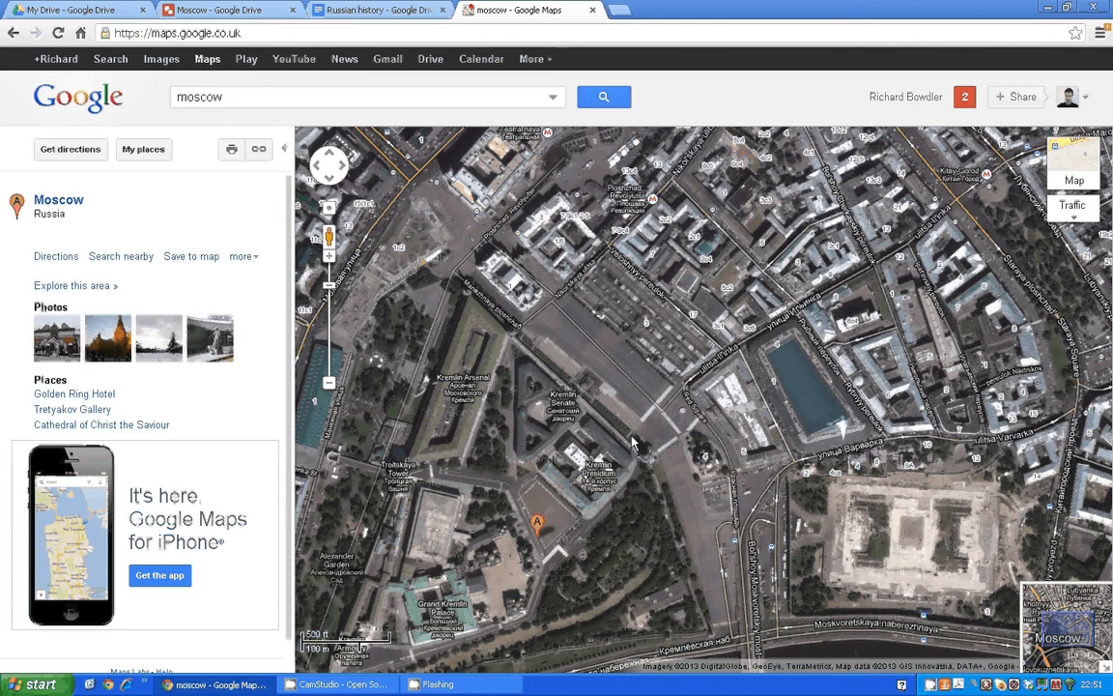
pyautogui.moveTo(638, 441)
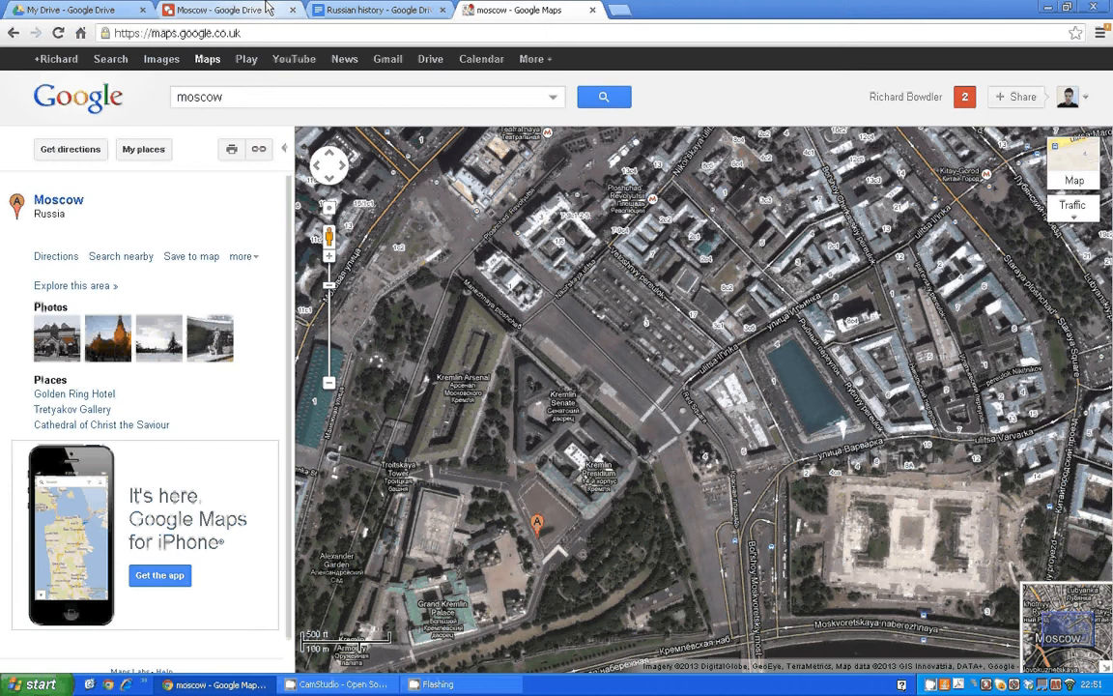
# - Review the numbered Moscow drawing, then return to the Maps satellite view
pyautogui.click(230, 10)
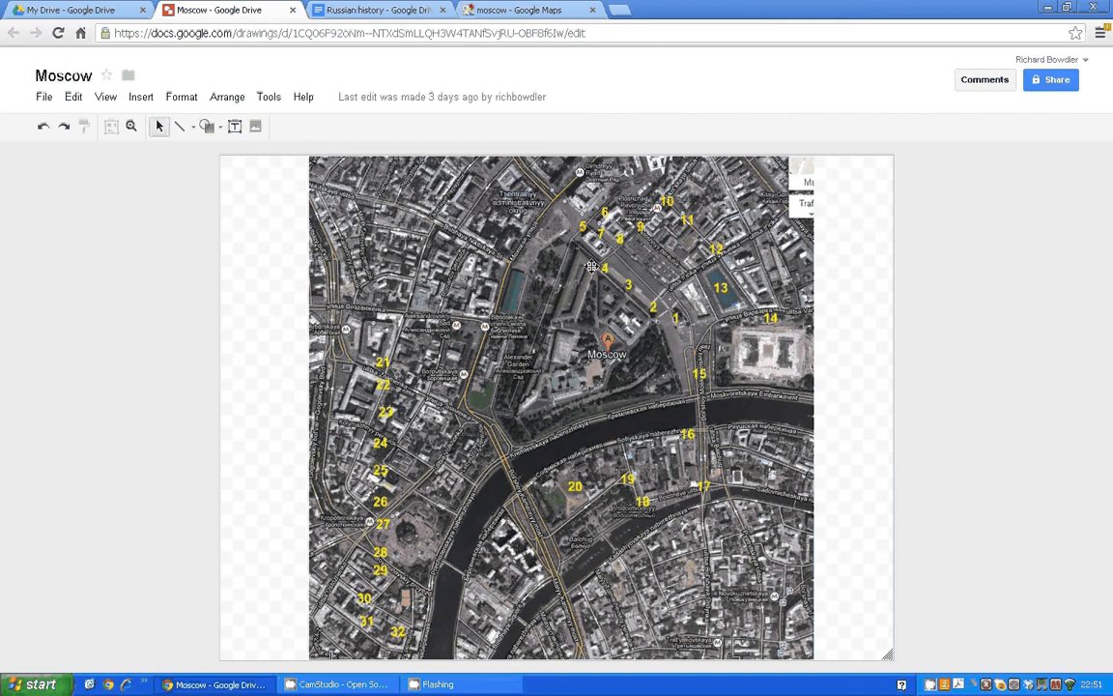
pyautogui.moveTo(587, 210)
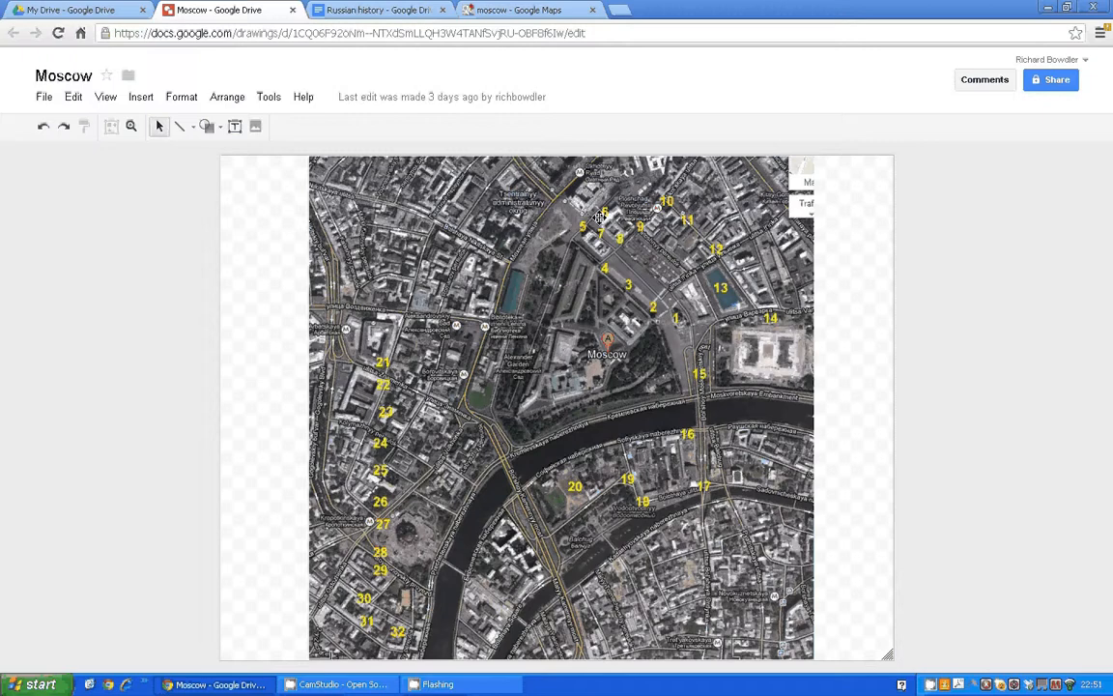
pyautogui.click(529, 10)
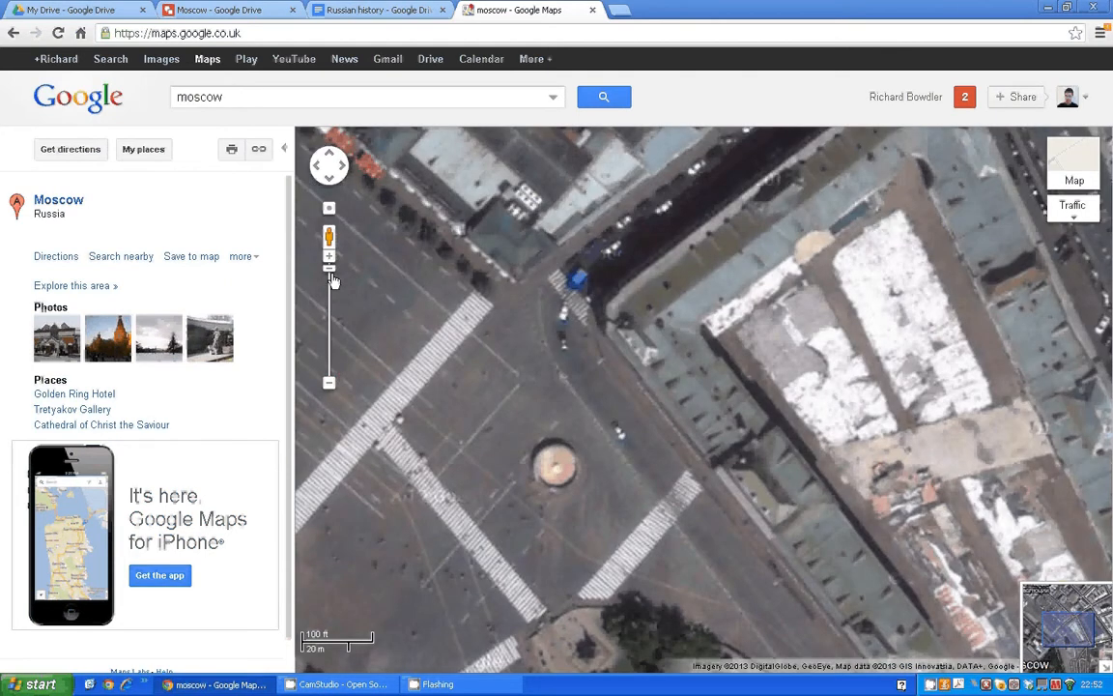
# - Adjust the Google Maps satellite view near the Kremlin
pyautogui.click(328, 238)
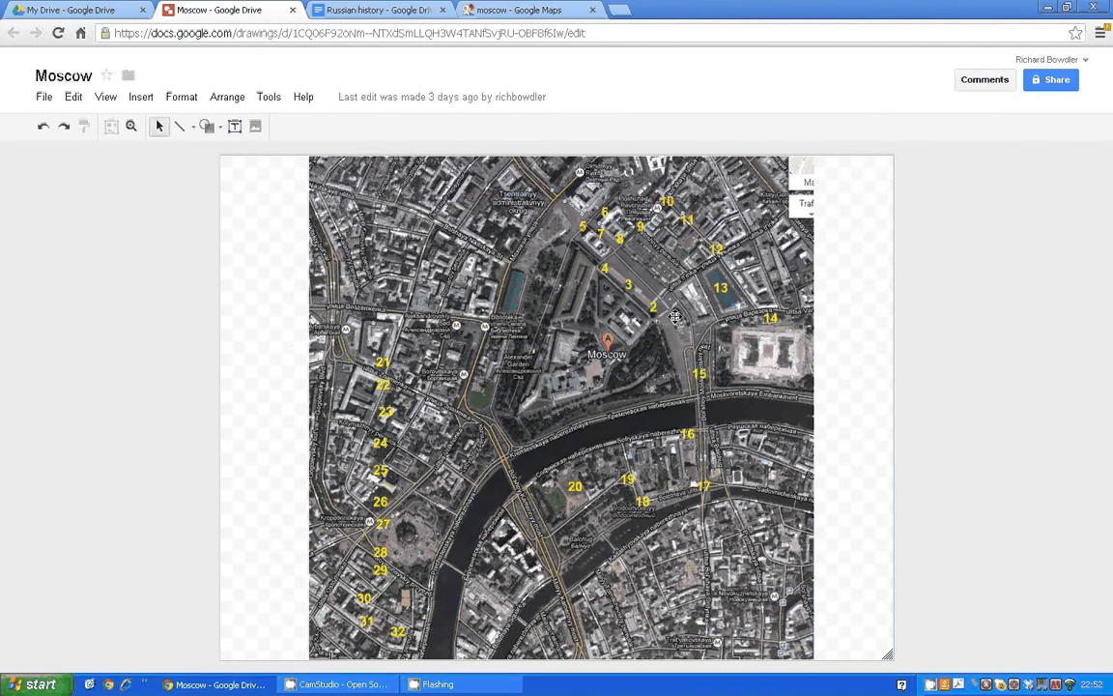
# - Revisit the Red Square Street View, then return to the Russian history doc
pyautogui.click(530, 10)
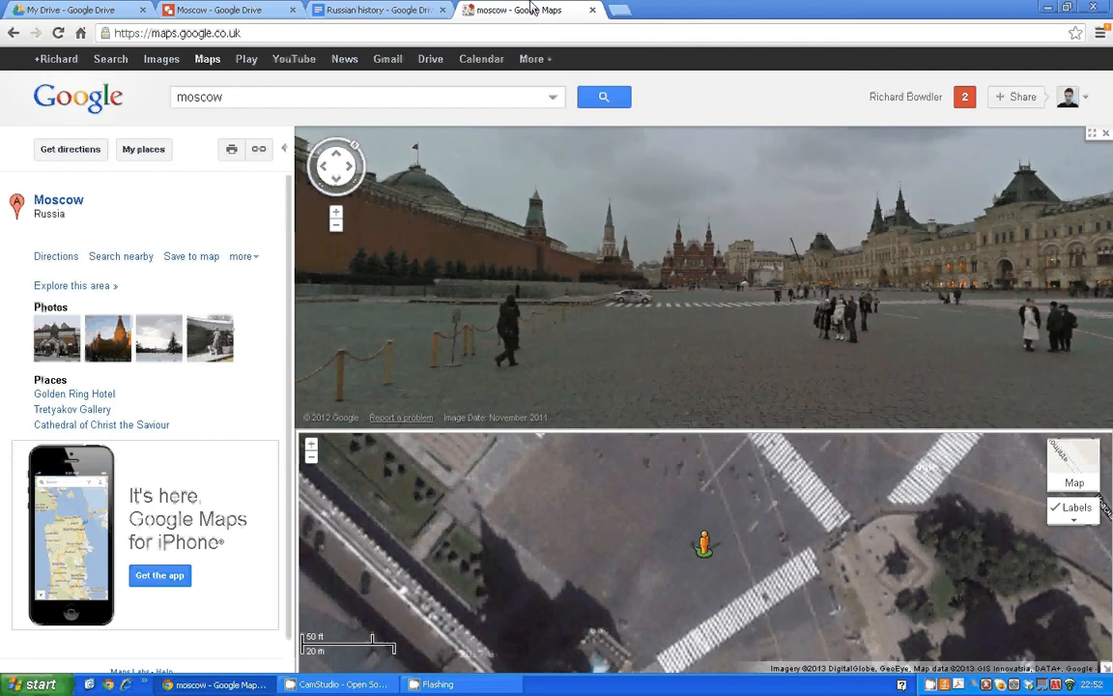
pyautogui.moveTo(887, 588)
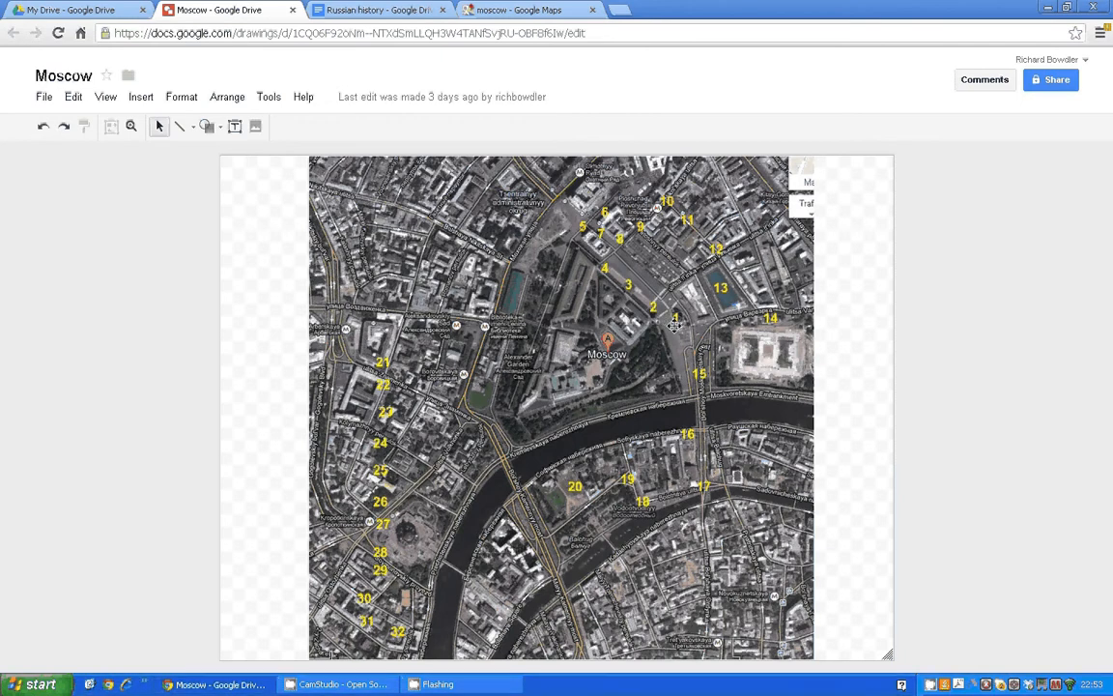
pyautogui.moveTo(679, 319)
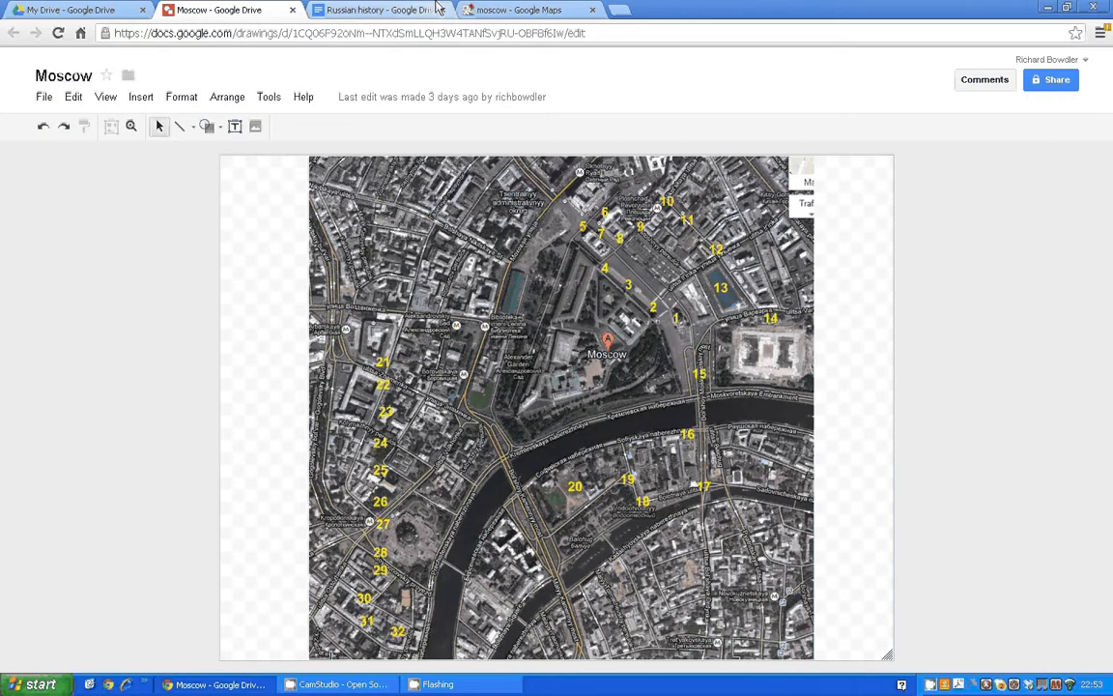
pyautogui.click(519, 10)
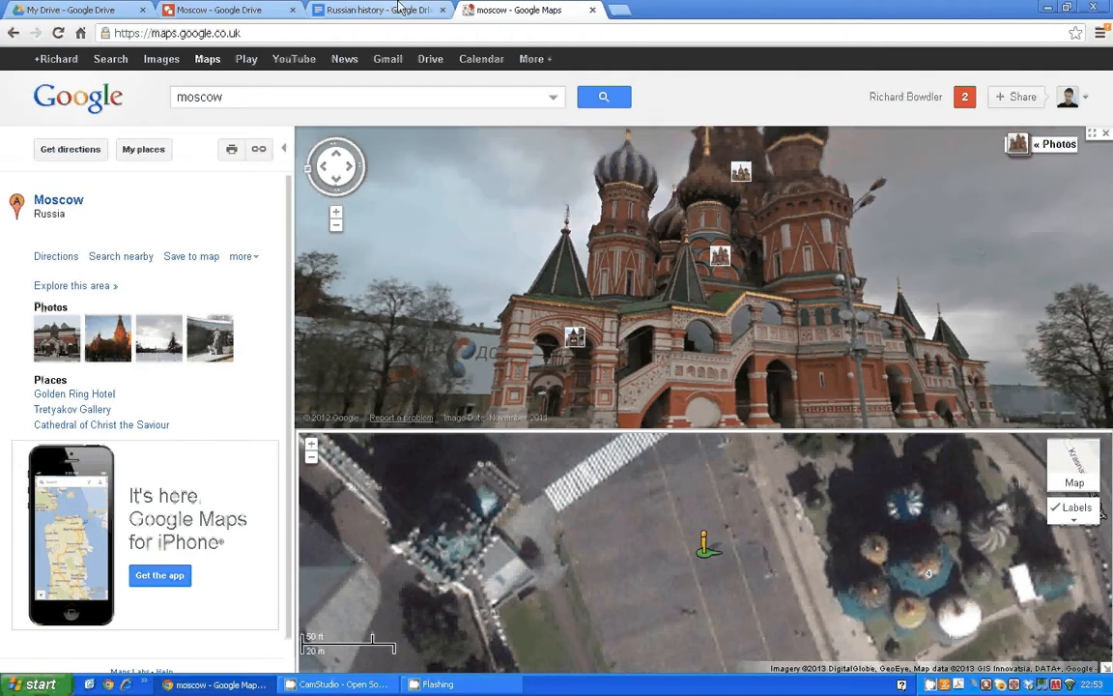
pyautogui.click(377, 10)
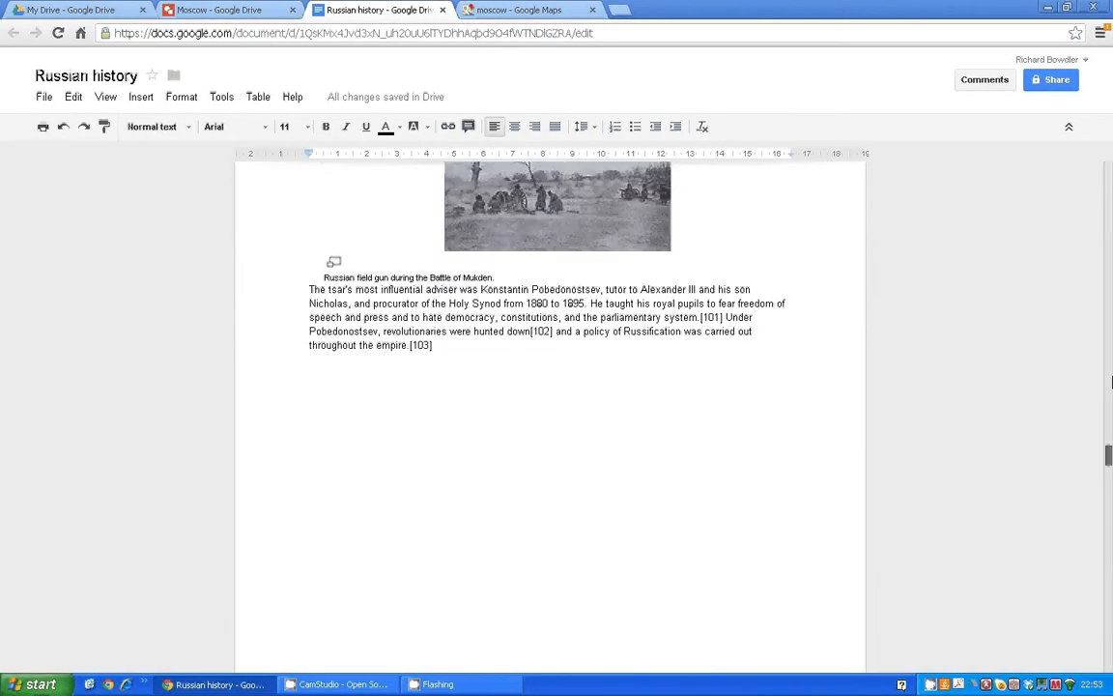
# - Scroll the doc to section 1, Kremlin south candy building, and switch to Maps
pyautogui.scroll(3)
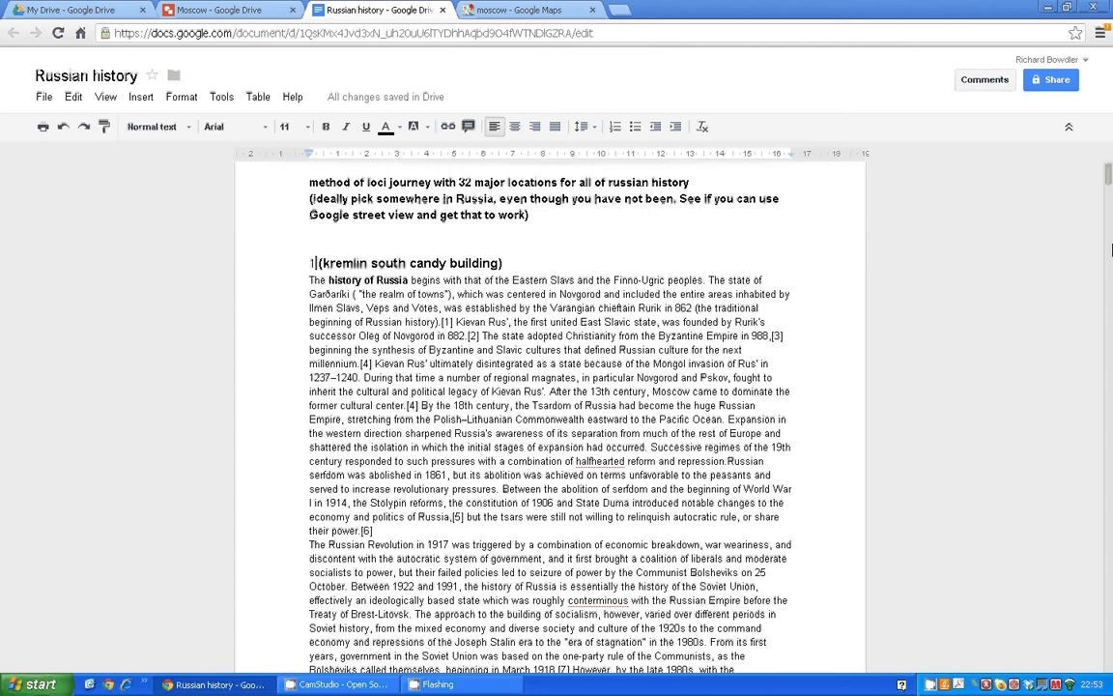
pyautogui.scroll(-3)
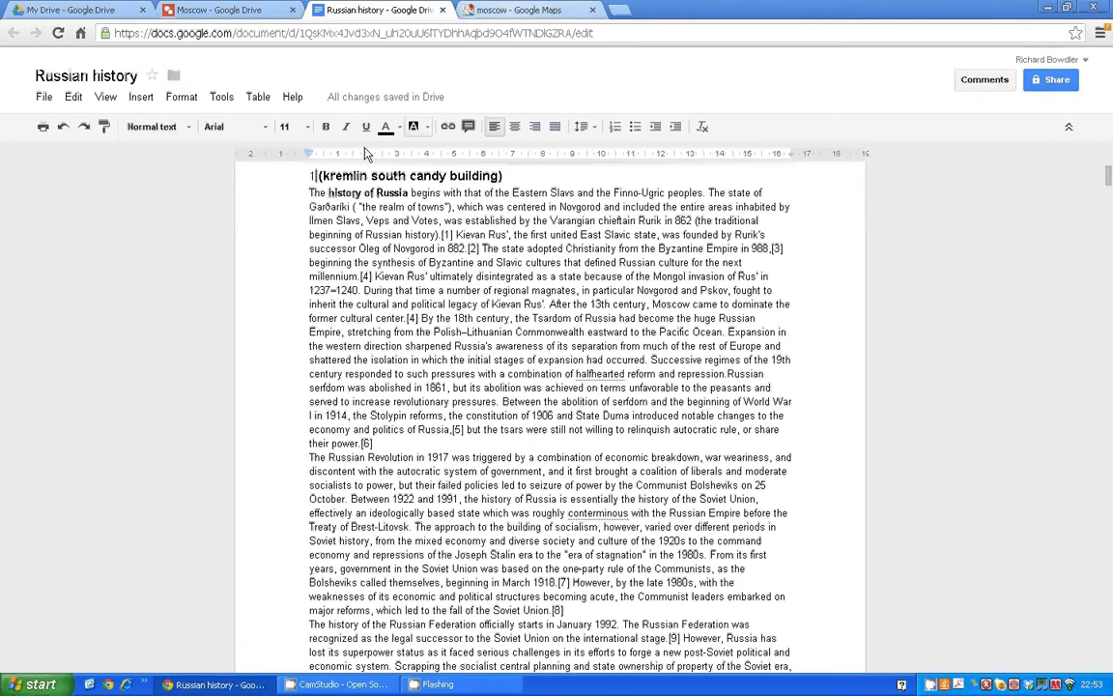
pyautogui.click(522, 9)
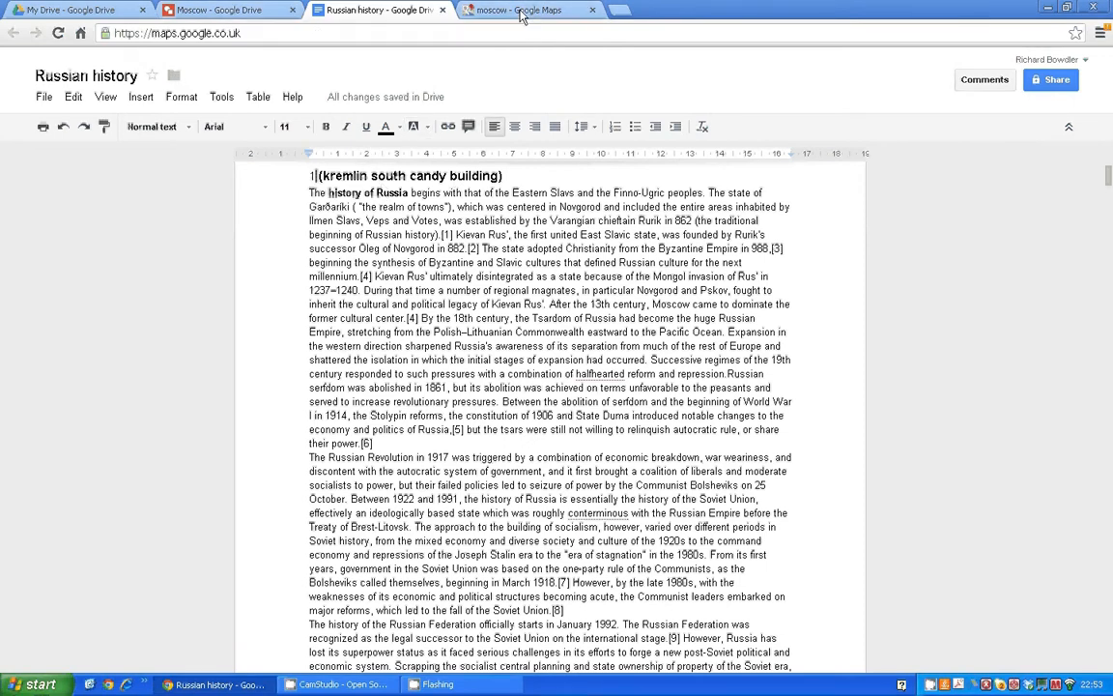
# - Look over the cathedral Street View, then return to the numbered Moscow drawing
pyautogui.click(522, 10)
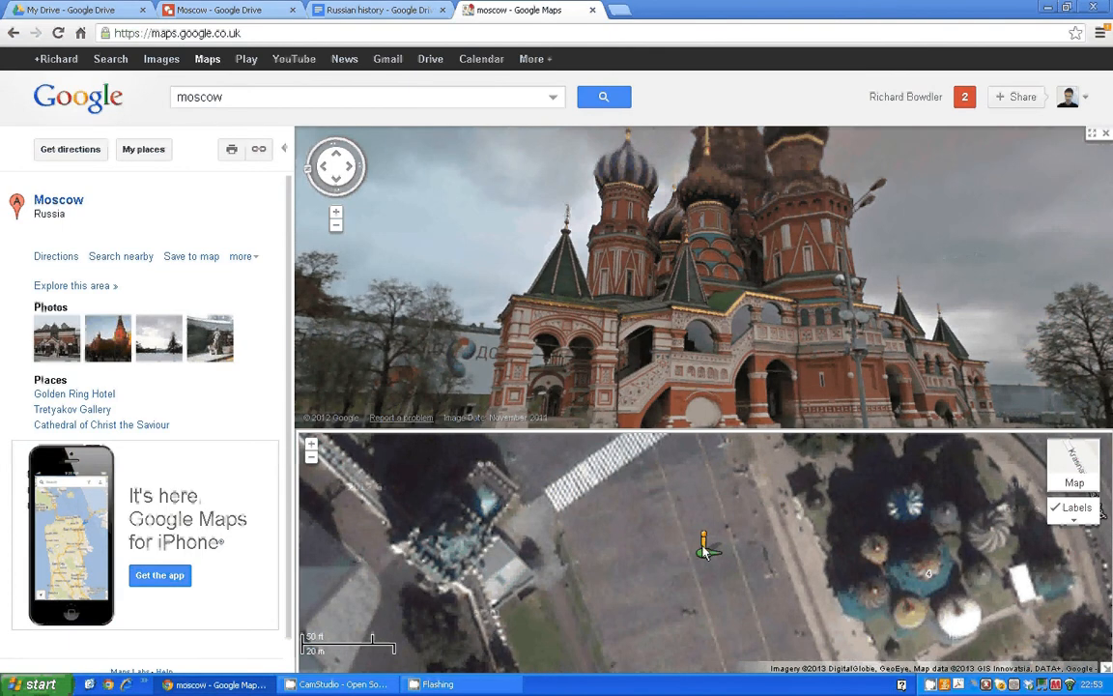
pyautogui.click(220, 10)
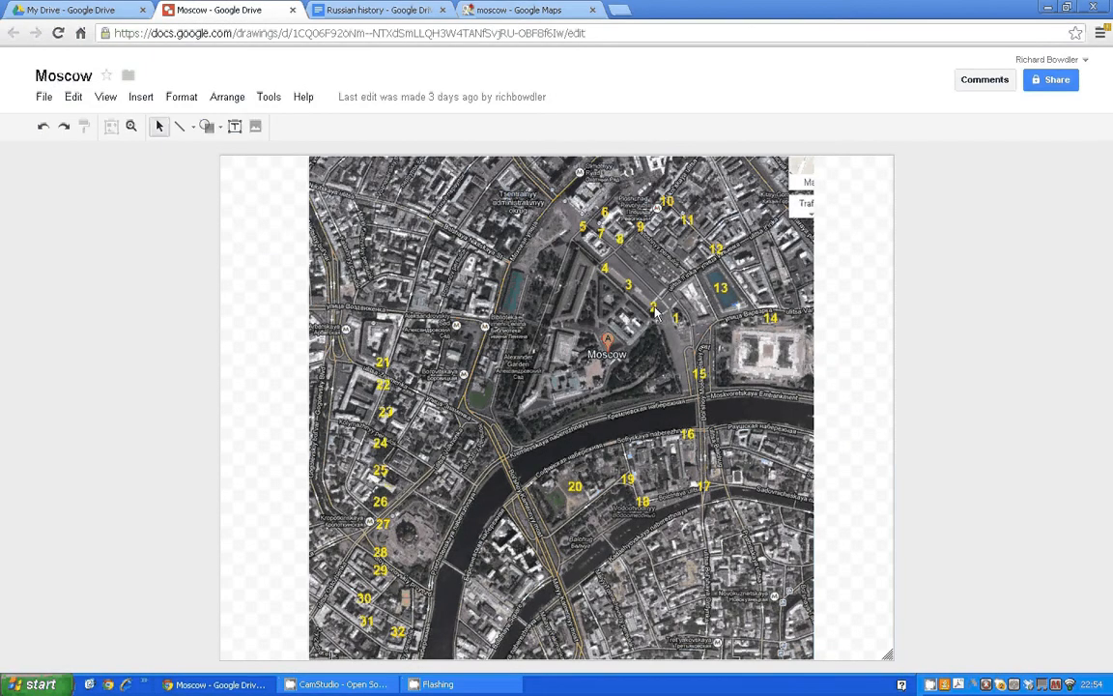
# - Check location 2 on the Moscow drawing, then return to the Russian history doc
pyautogui.click(522, 10)
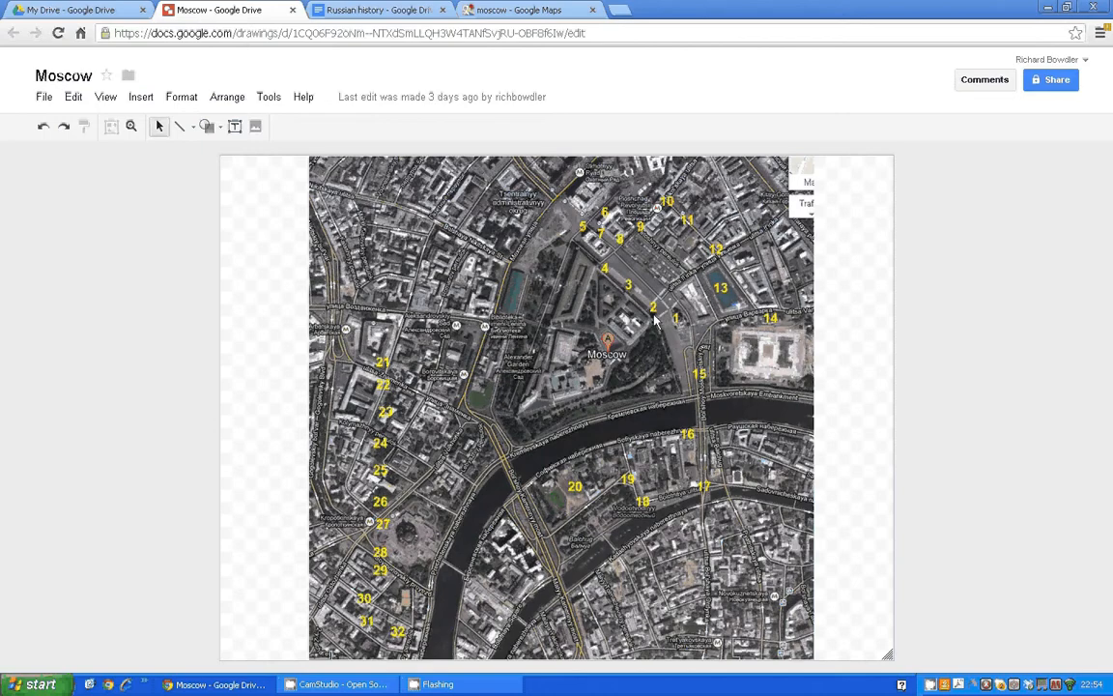
pyautogui.click(377, 10)
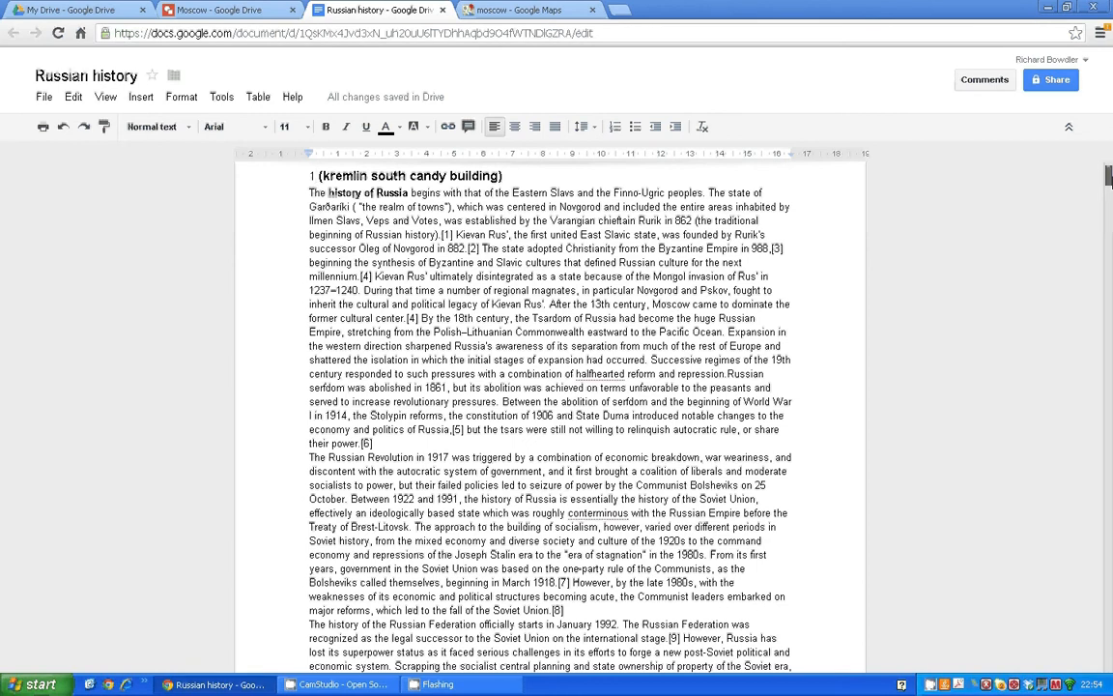
# - Scroll to sections 2–3, west Kremlin middle and bottom, then view the drawing
pyautogui.scroll(-3)
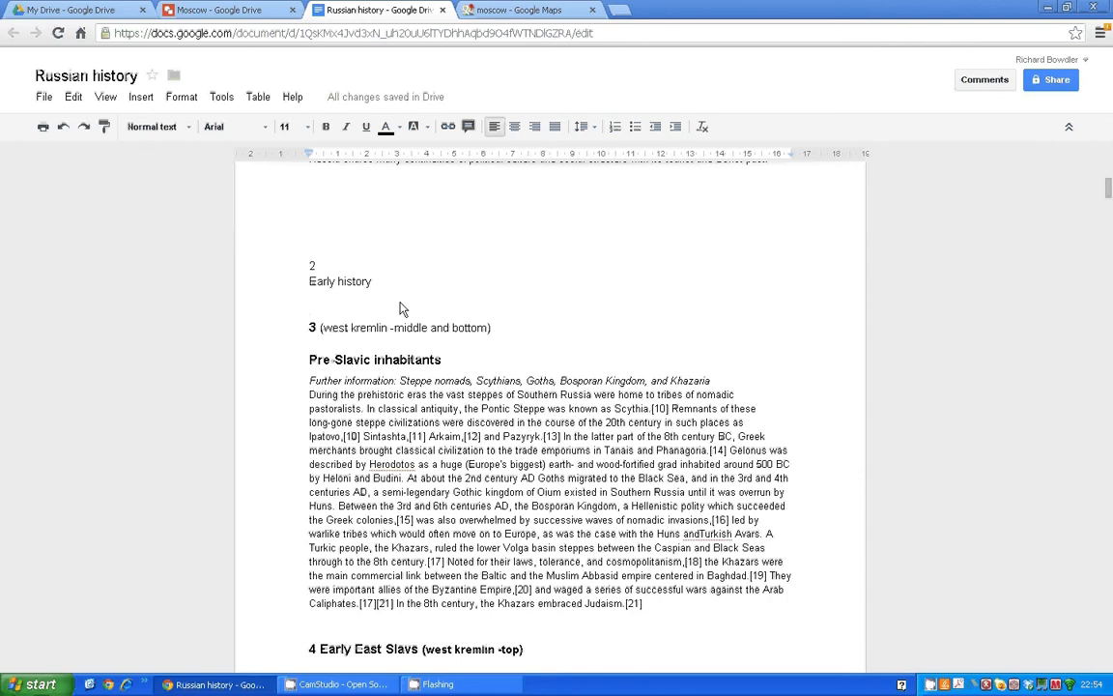
pyautogui.moveTo(340, 367)
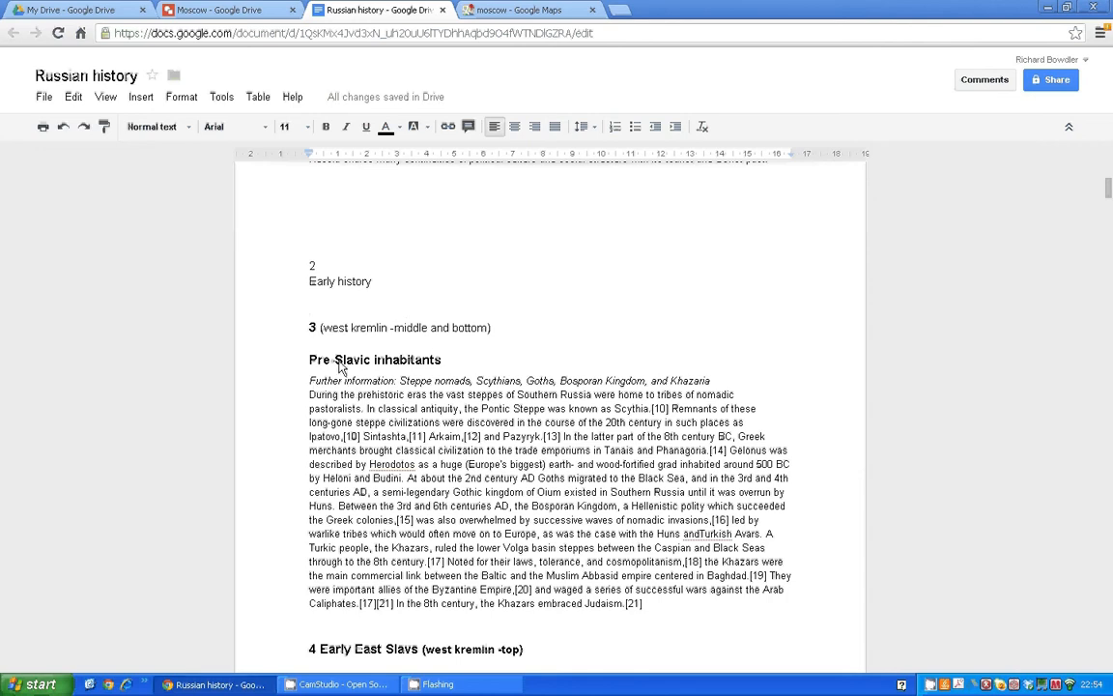
pyautogui.moveTo(398, 352)
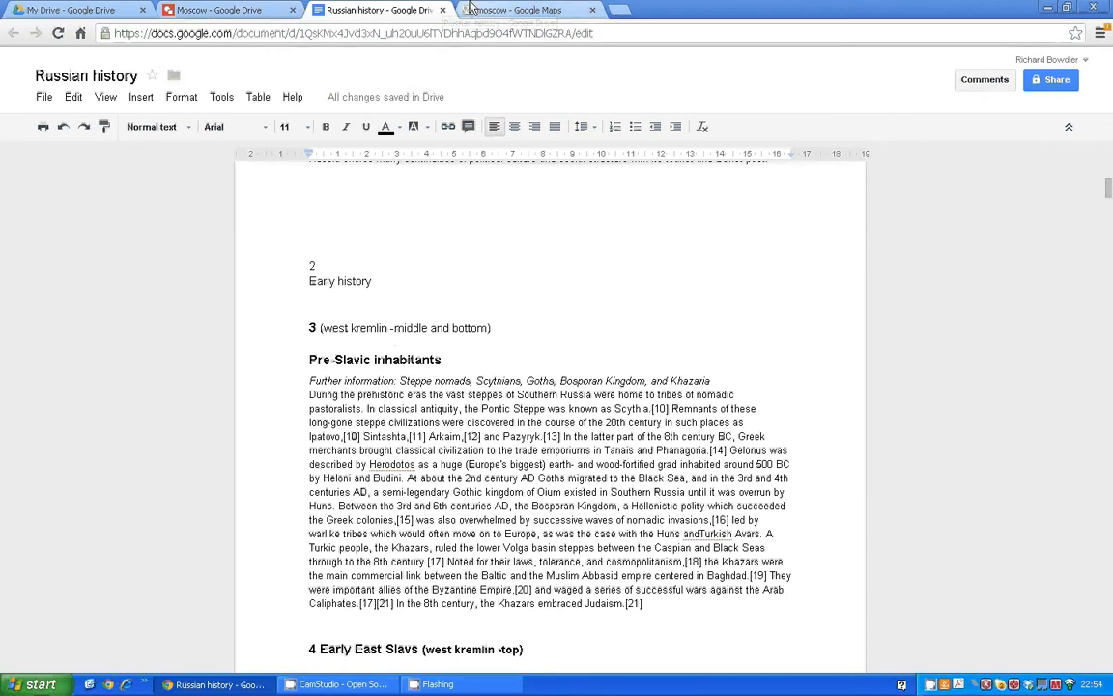
pyautogui.click(227, 9)
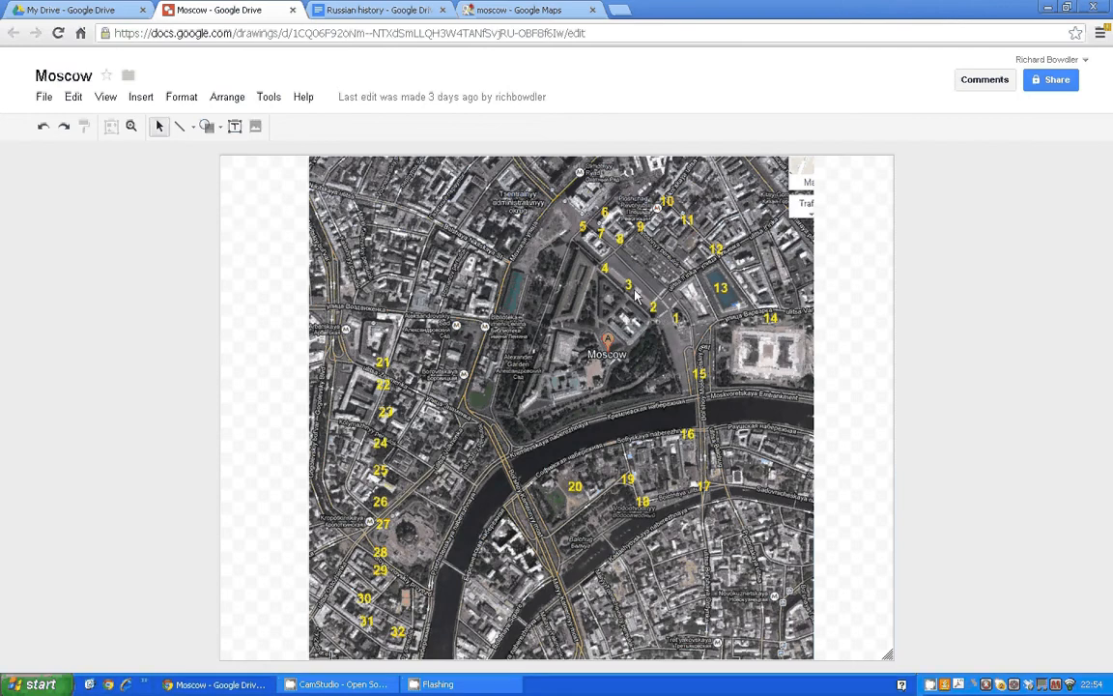
# - View the Kremlin wall gate in Street View, then return to the numbered Moscow map drawing
pyautogui.click(526, 10)
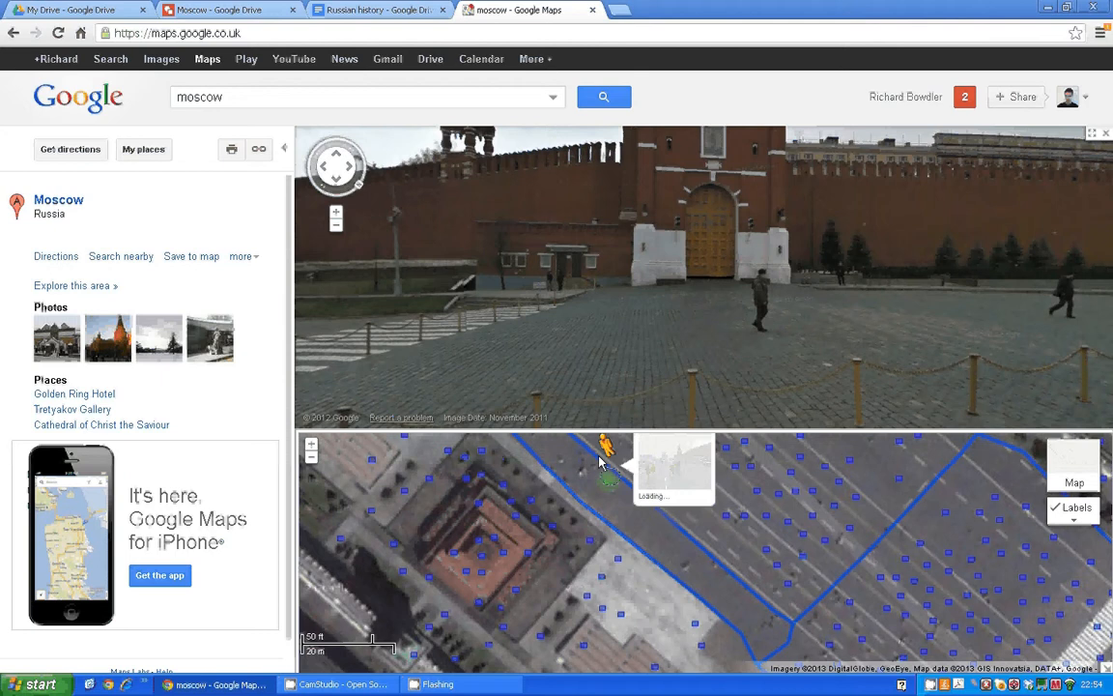
pyautogui.click(229, 10)
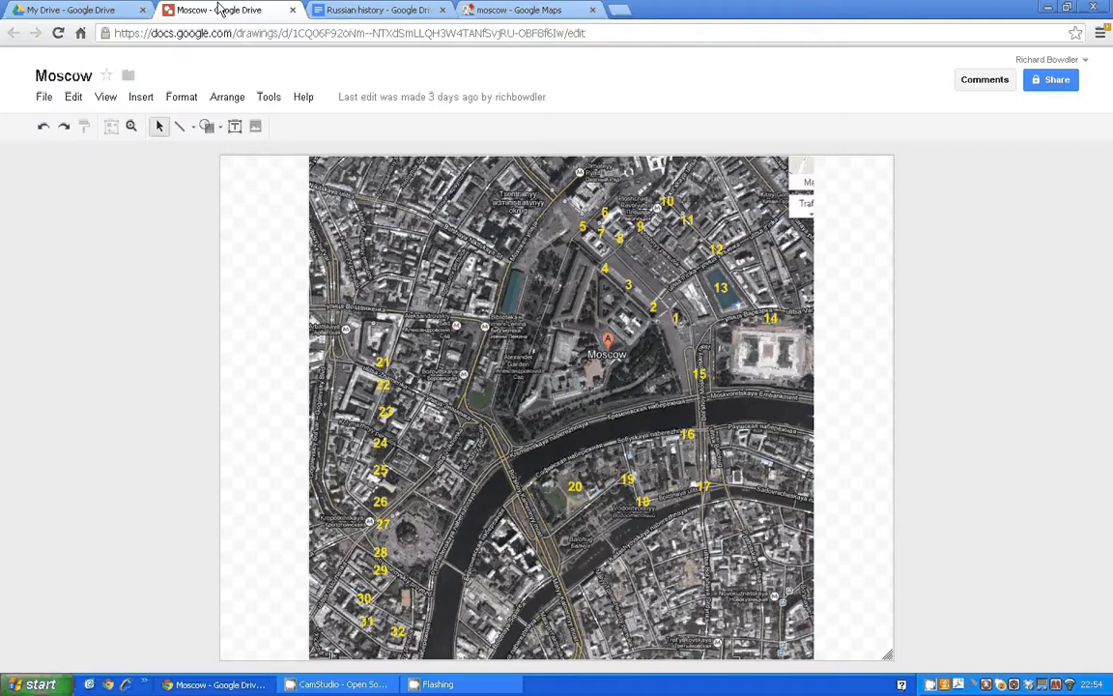